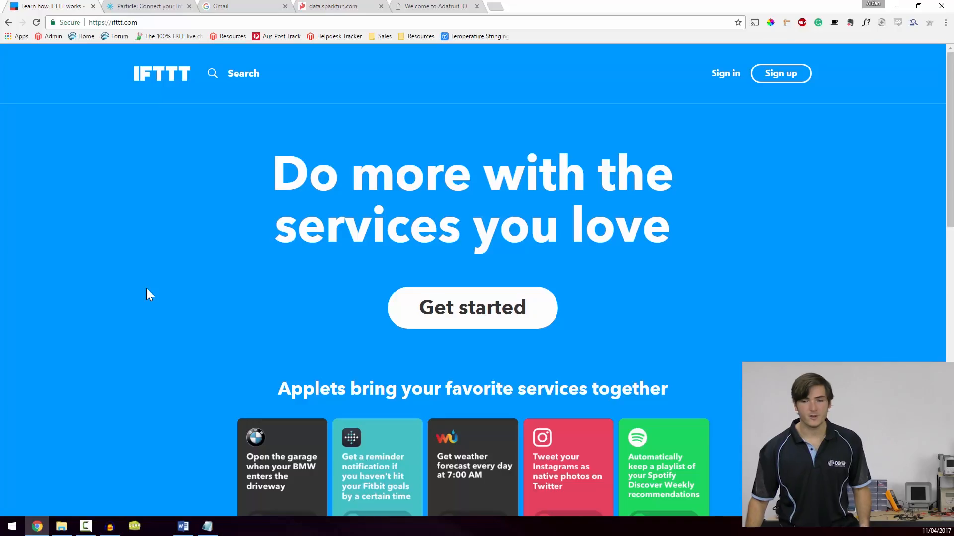
mouse_move(143, 111)
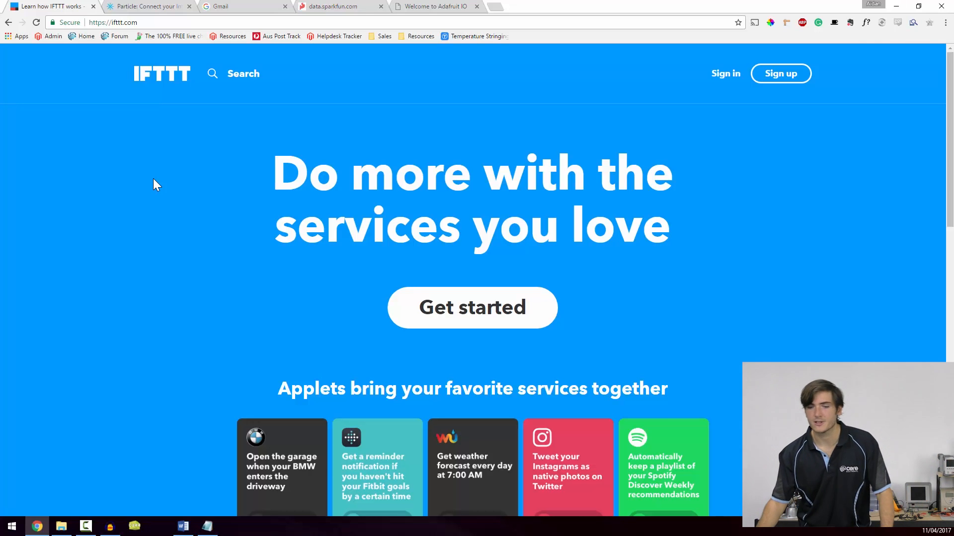
- Scroll down the IFTTT homepage to the 'Discover Applets for every part of your life' tiles
scroll("down", 3)
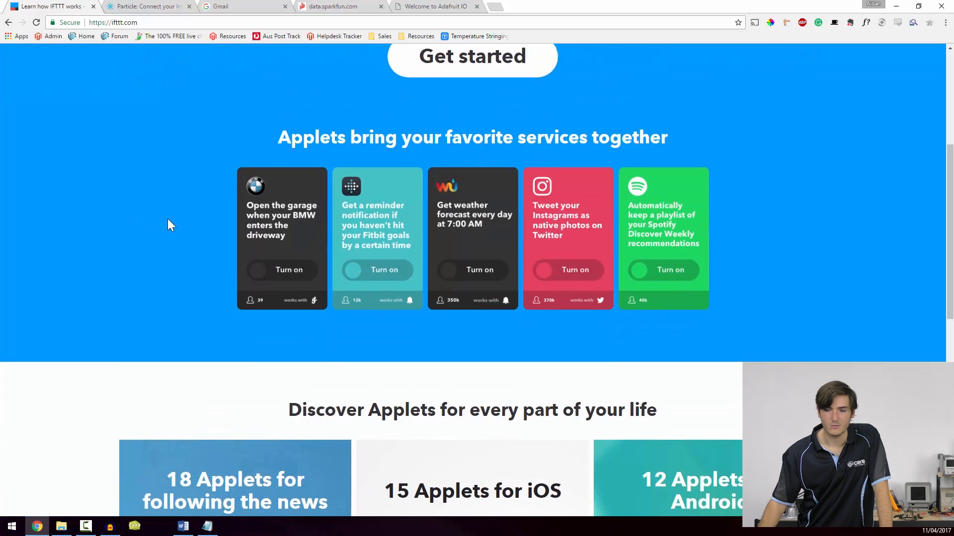
scroll("down", 3)
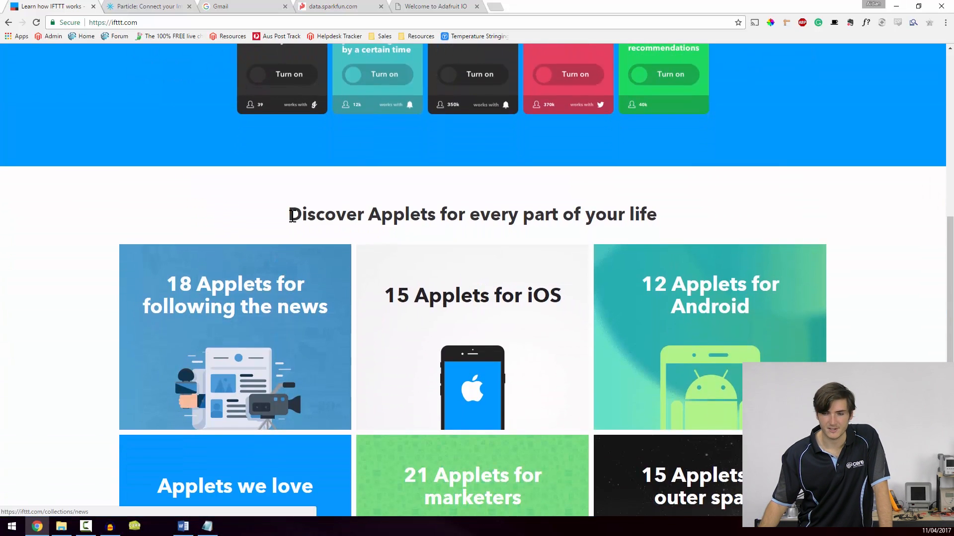
scroll("down", 3)
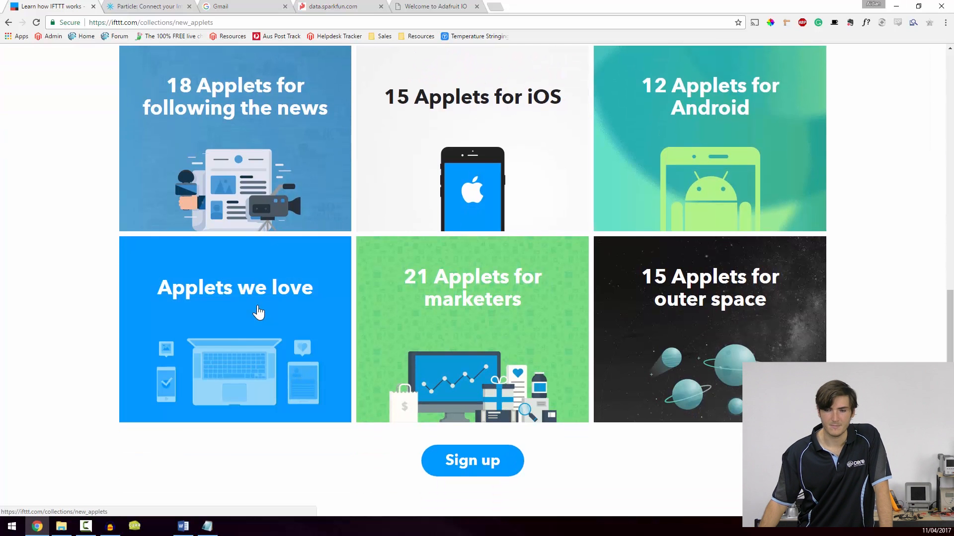
- Open 'Applets we love' and scroll down to the Weather Underground applet card
left_click(259, 312)
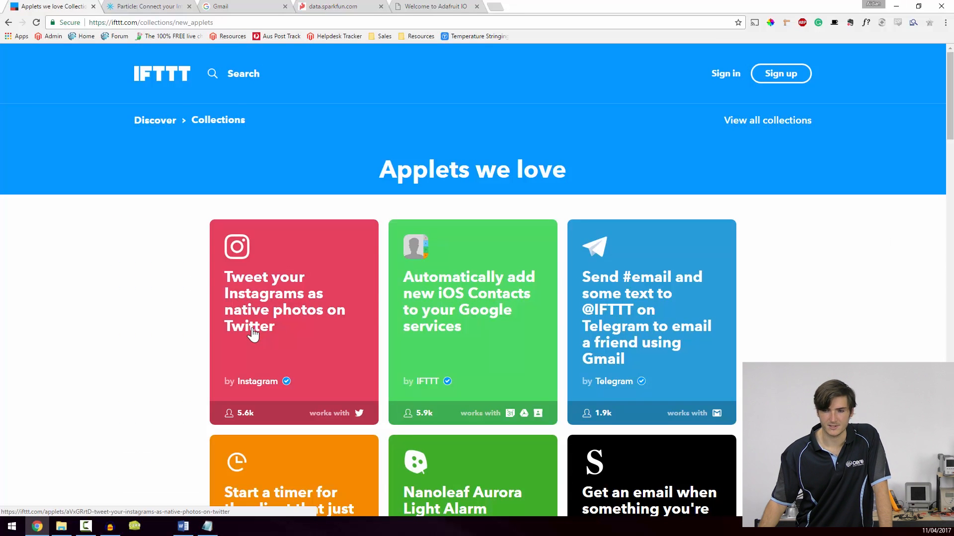
scroll("down", 3)
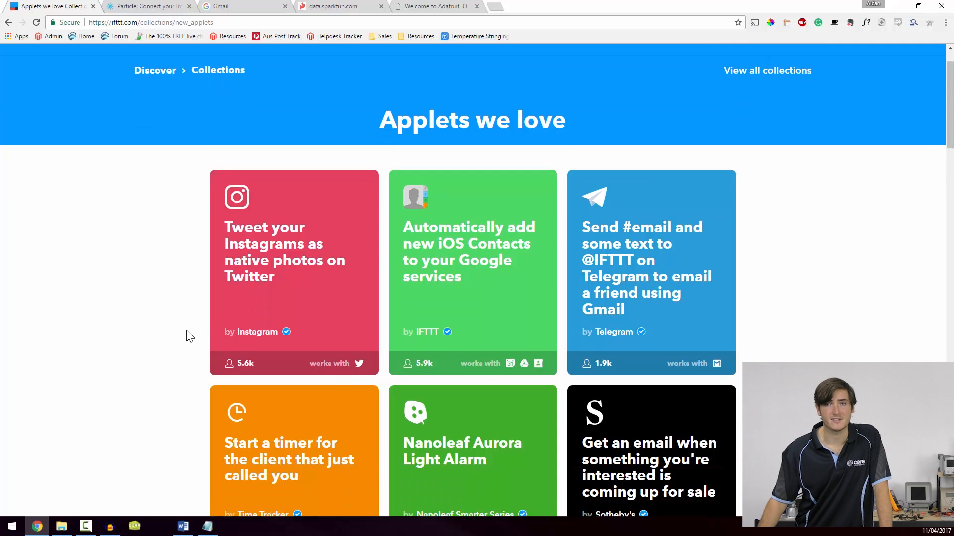
scroll("down", 3)
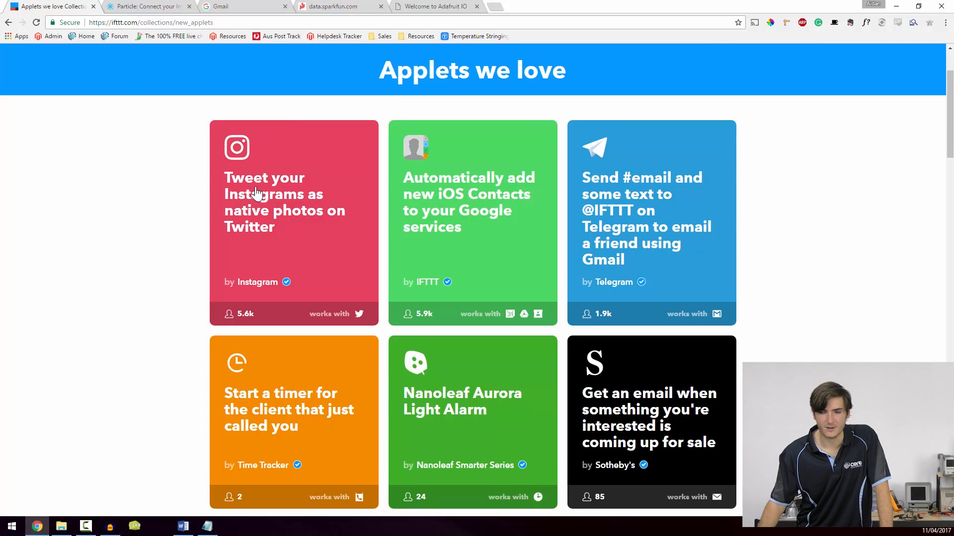
mouse_move(277, 204)
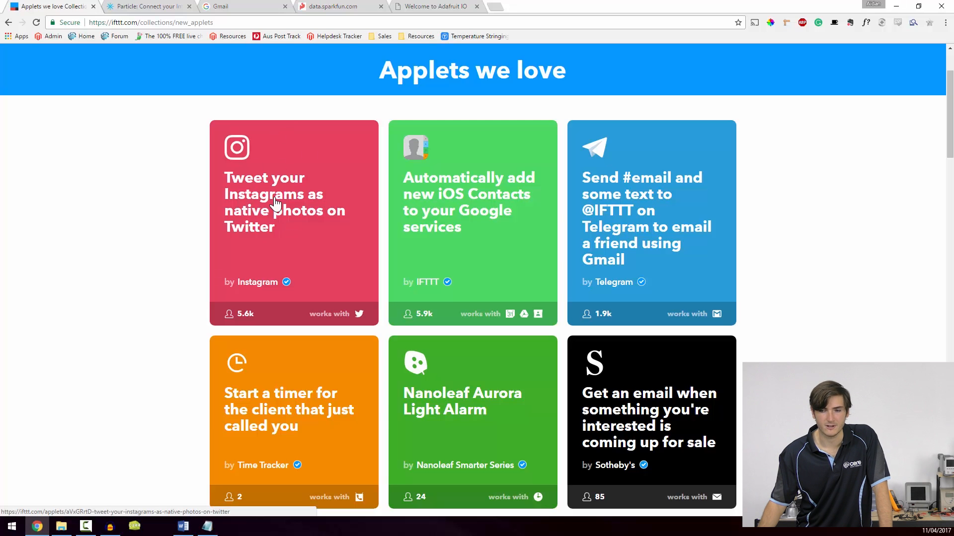
mouse_move(264, 238)
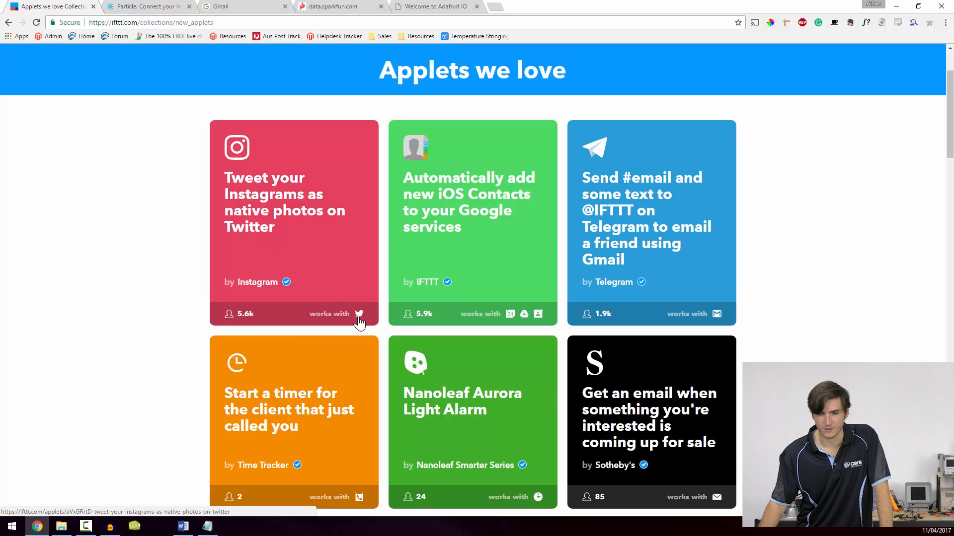
mouse_move(359, 316)
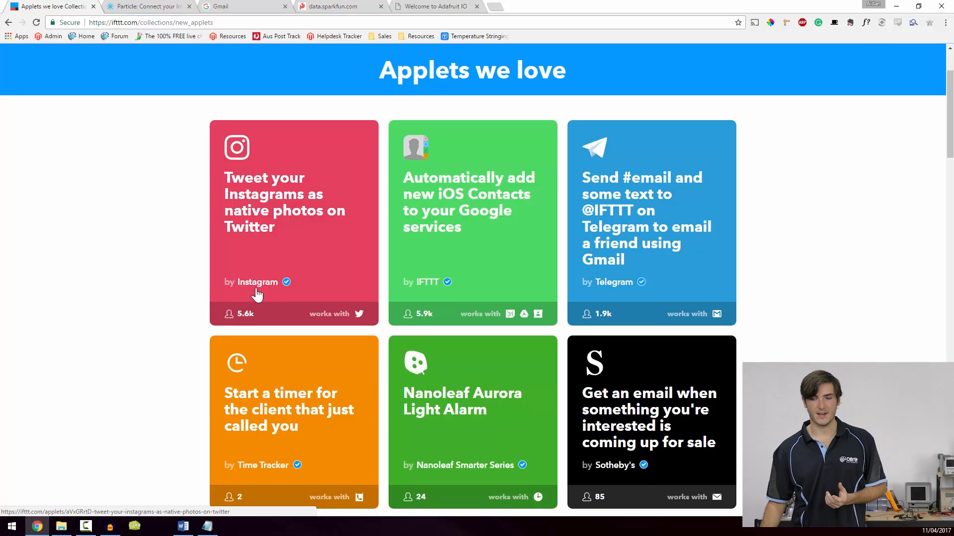
mouse_move(337, 263)
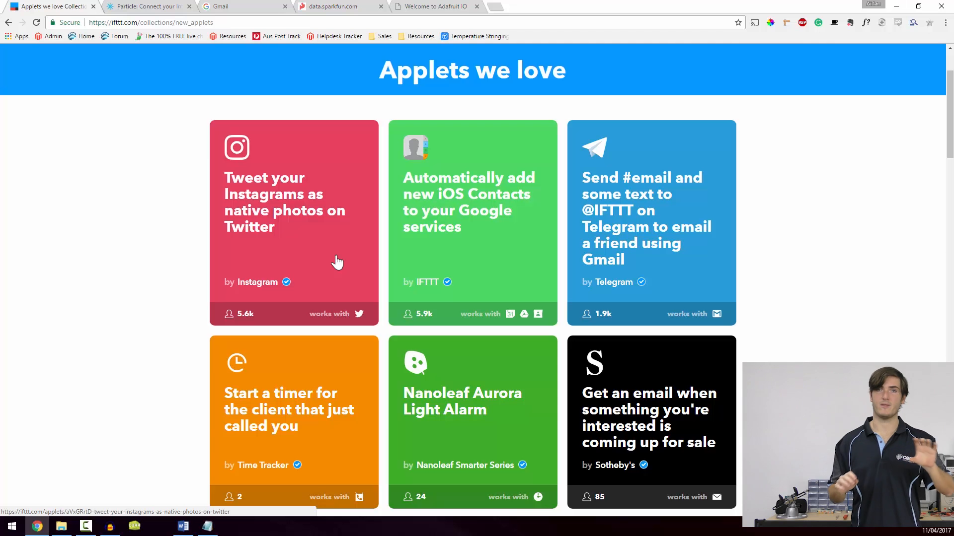
scroll("down", 3)
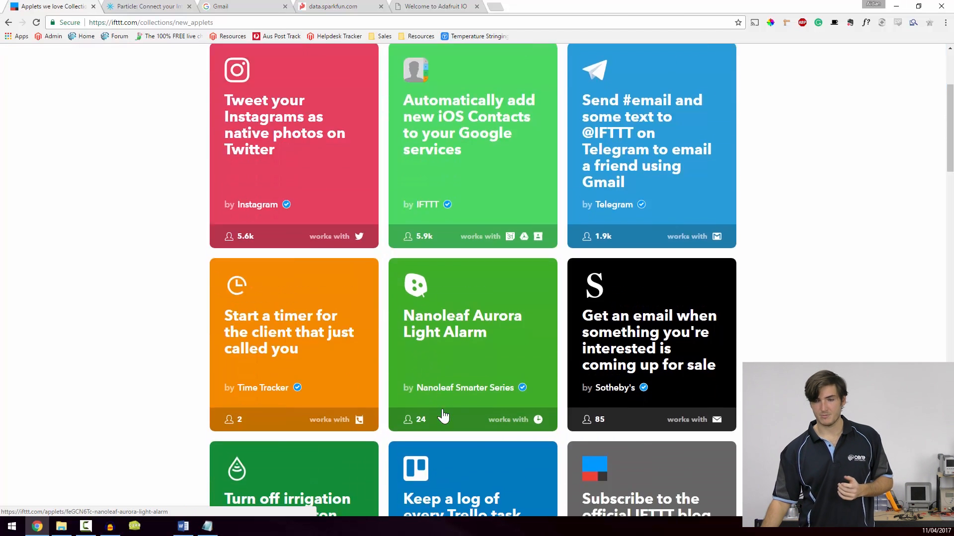
scroll("down", 3)
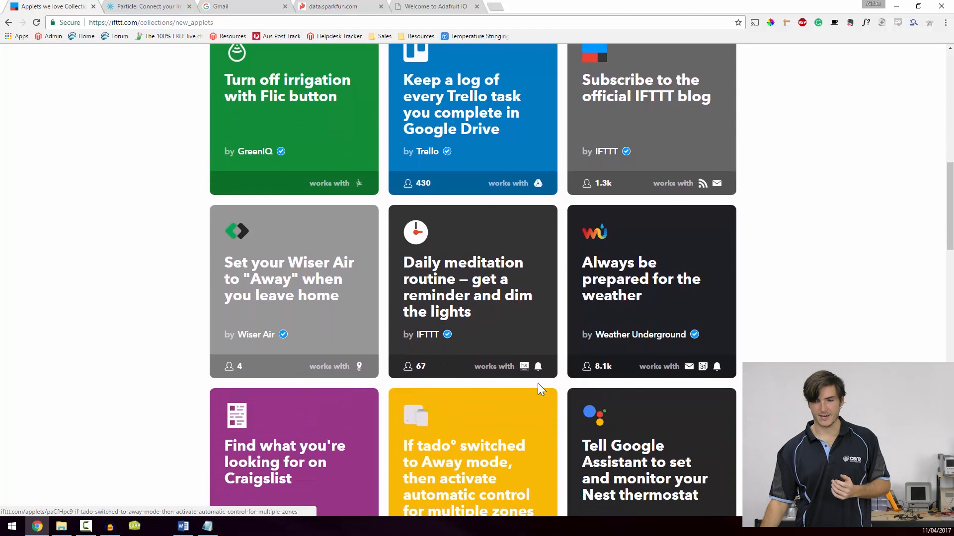
mouse_move(655, 295)
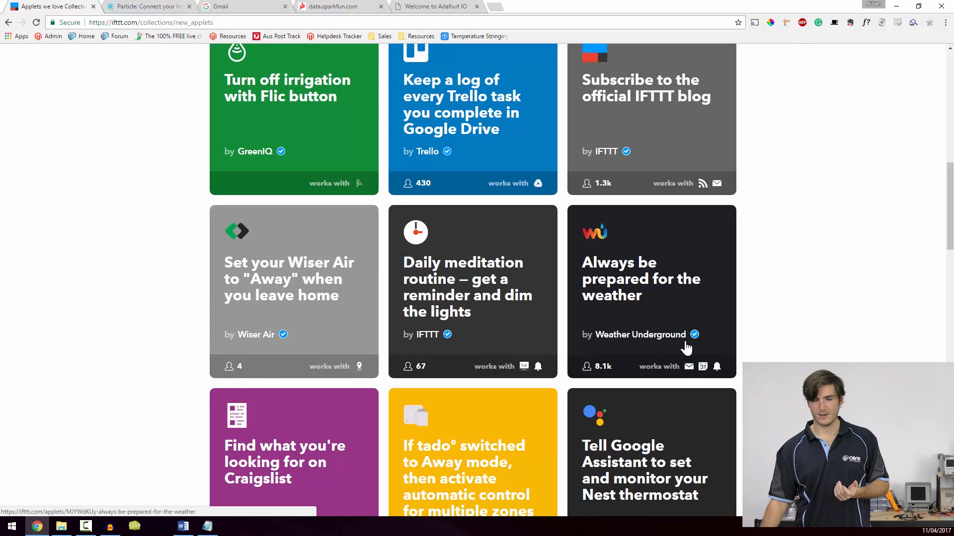
mouse_move(688, 366)
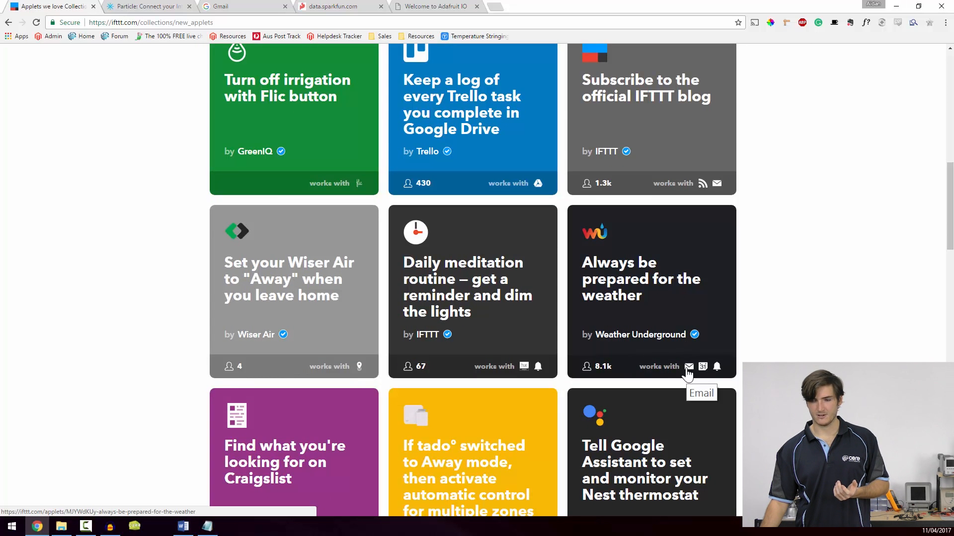
mouse_move(716, 372)
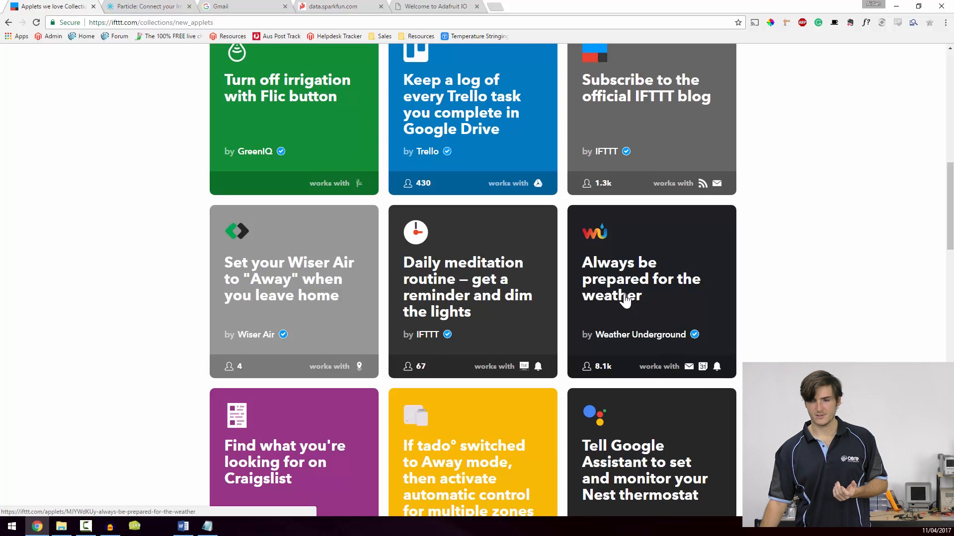
- Open the 'Always be prepared for the weather' applet and highlight 'calendar event' in its description
left_click(625, 293)
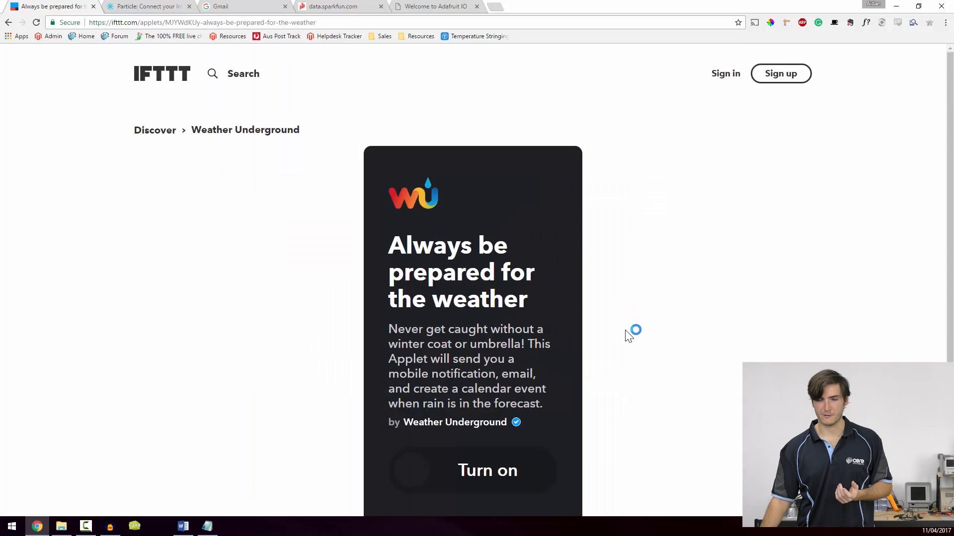
scroll("down", 3)
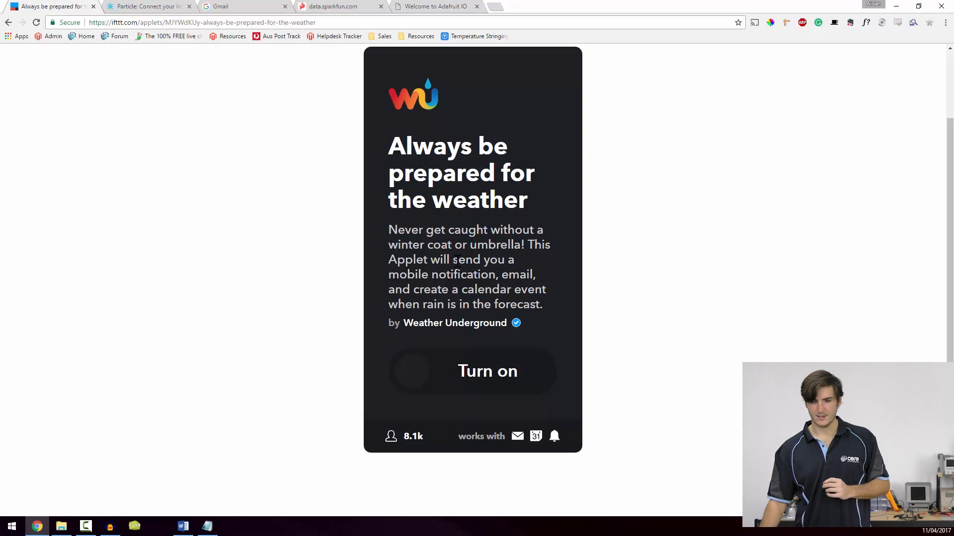
double_click(463, 275)
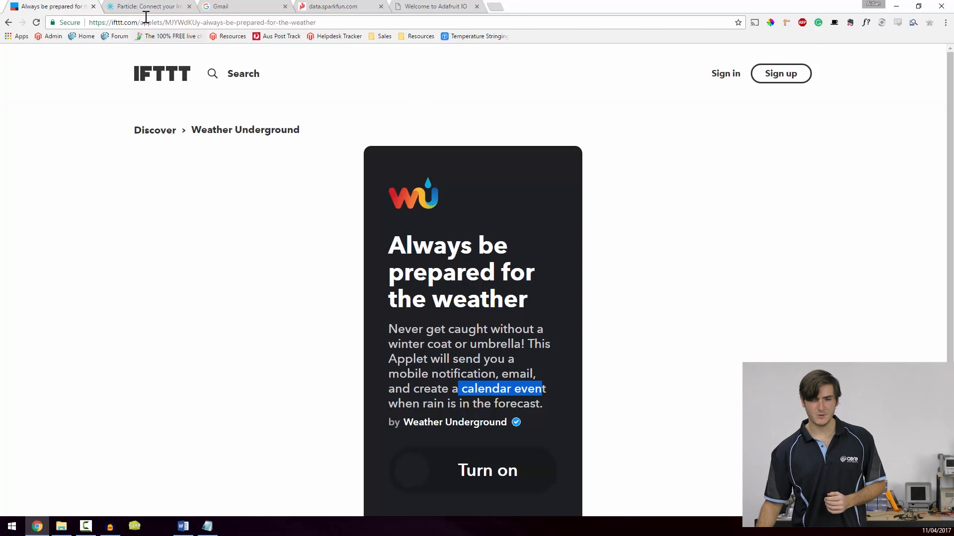
- Switch to the Particle tab, glance back at IFTTT, then return to Particle
left_click(144, 6)
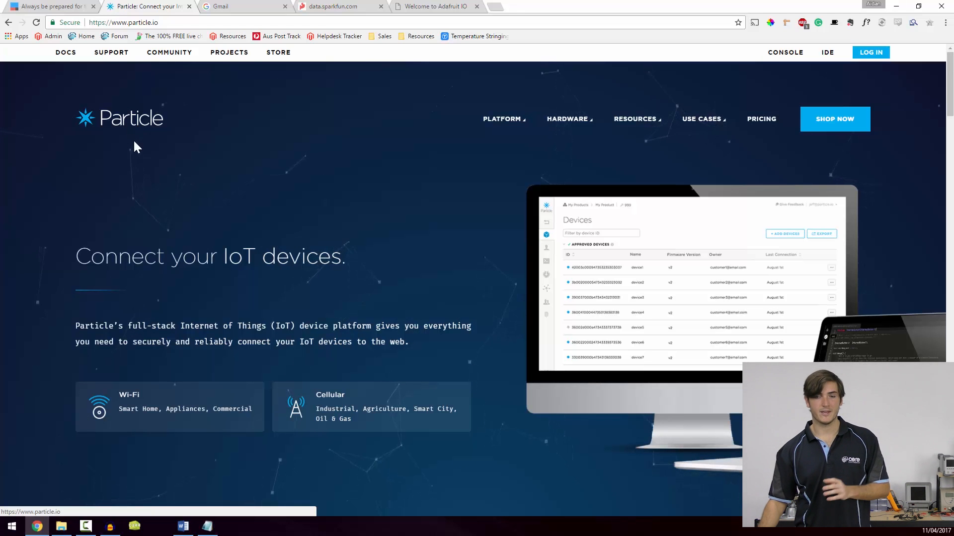
left_click(44, 5)
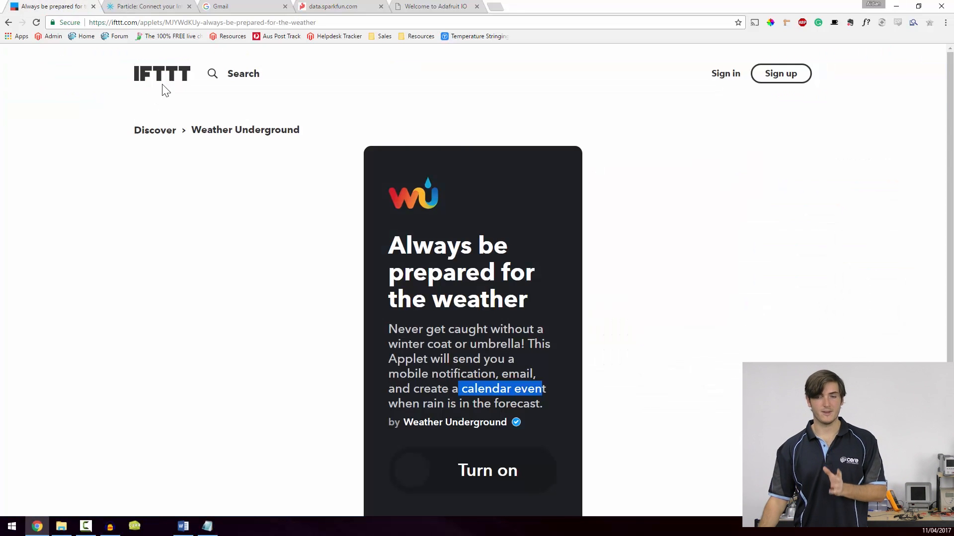
left_click(149, 7)
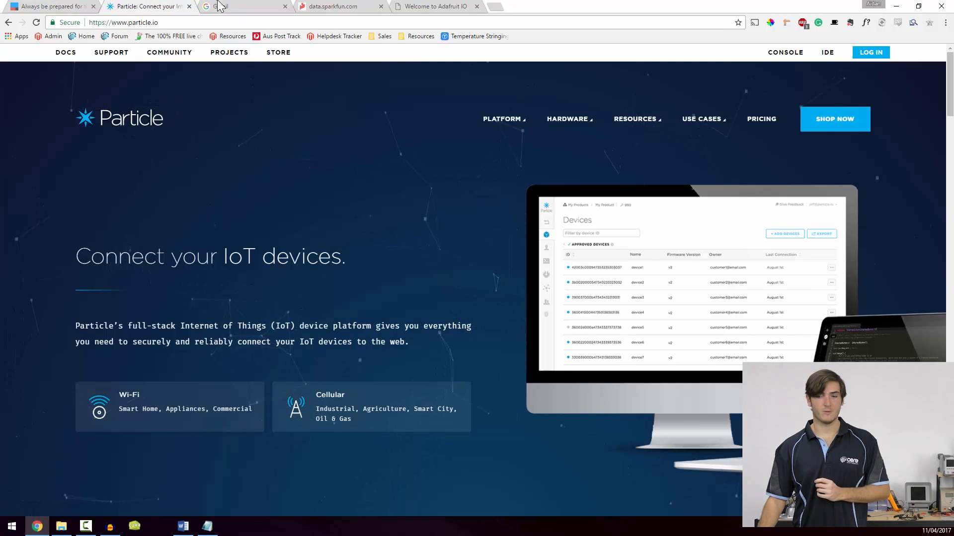
- Switch to the Gmail tab showing the Google sign-in page
left_click(233, 6)
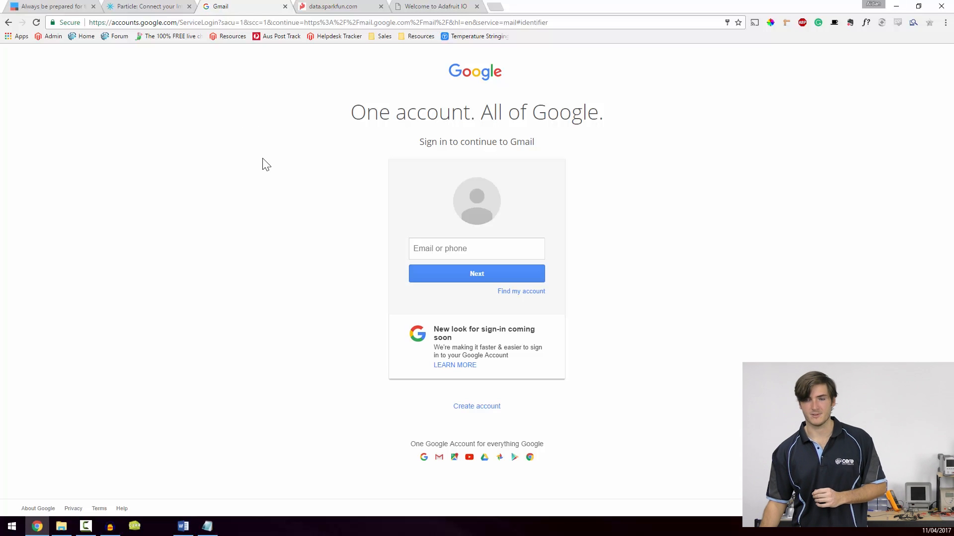
mouse_move(336, 10)
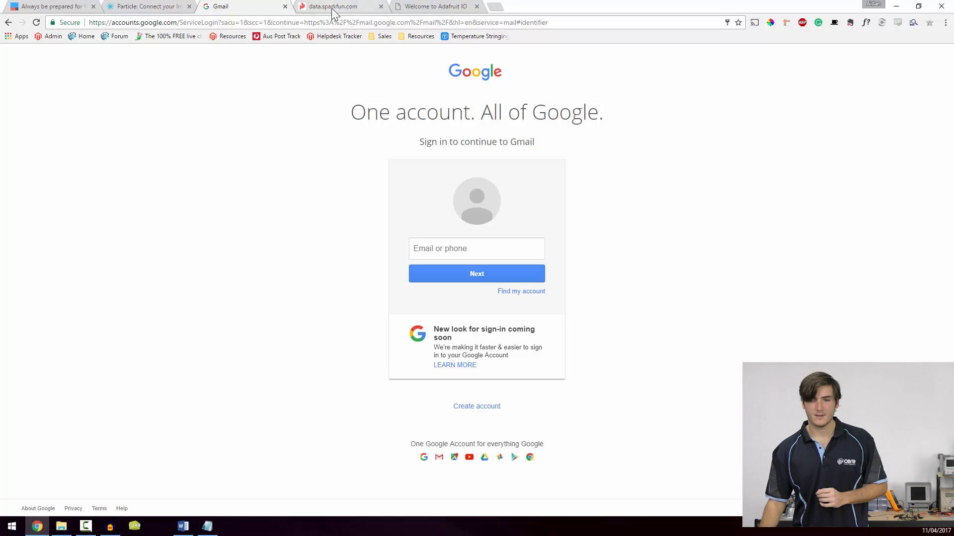
- View the data.sparkfun.com tab, then the 'Welcome to Adafruit IO' tab
left_click(331, 7)
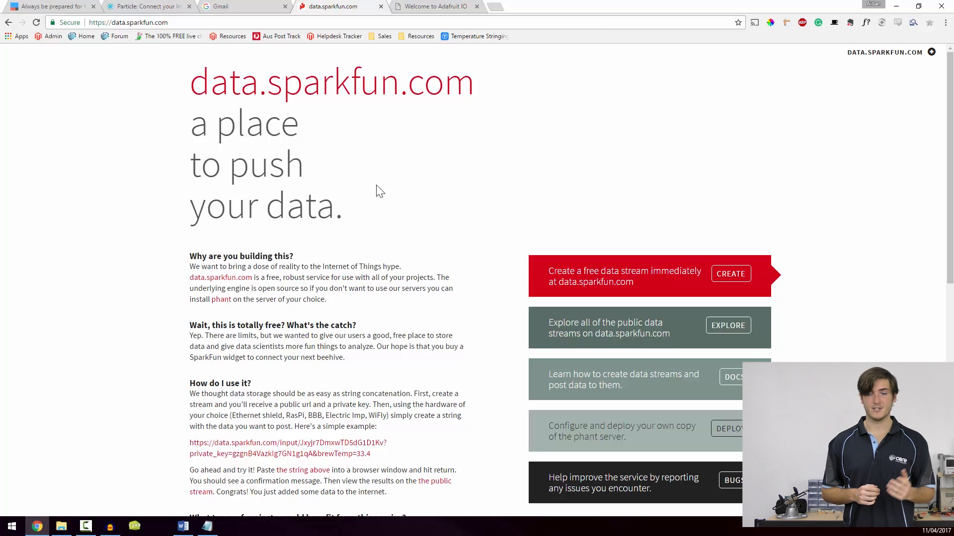
mouse_move(400, 237)
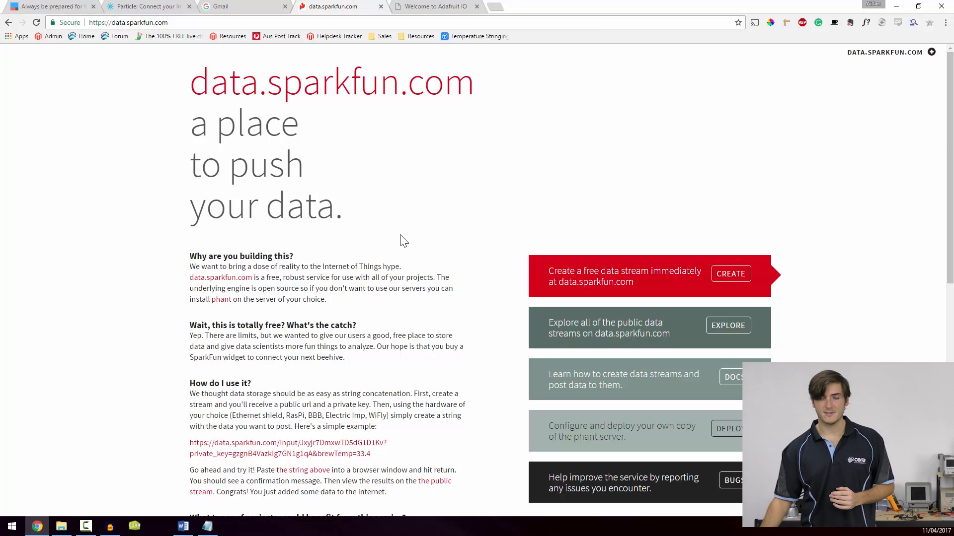
mouse_move(407, 247)
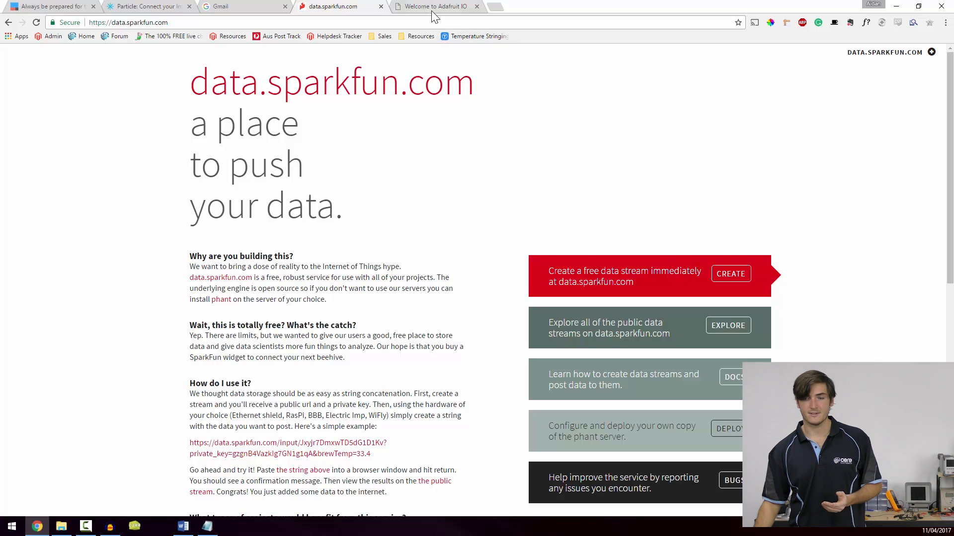
left_click(434, 6)
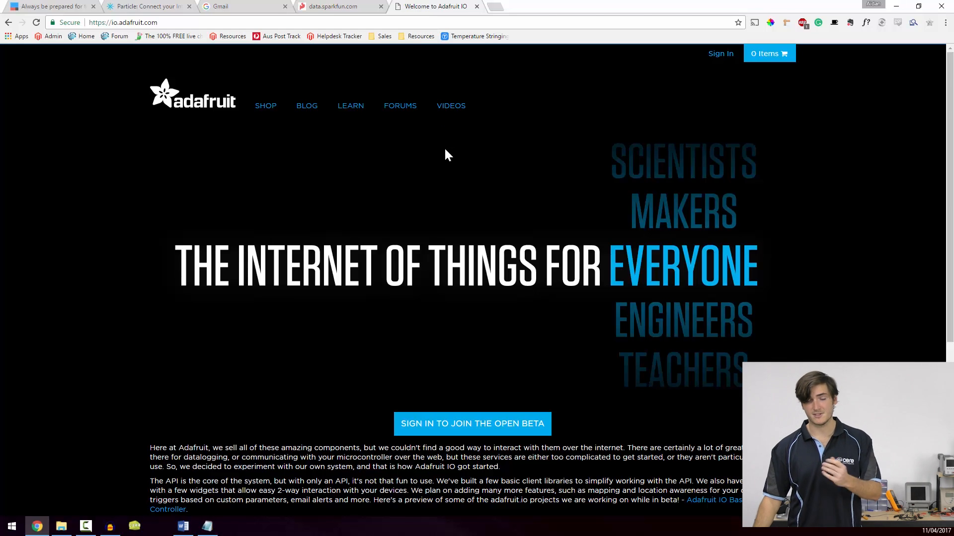
mouse_move(429, 210)
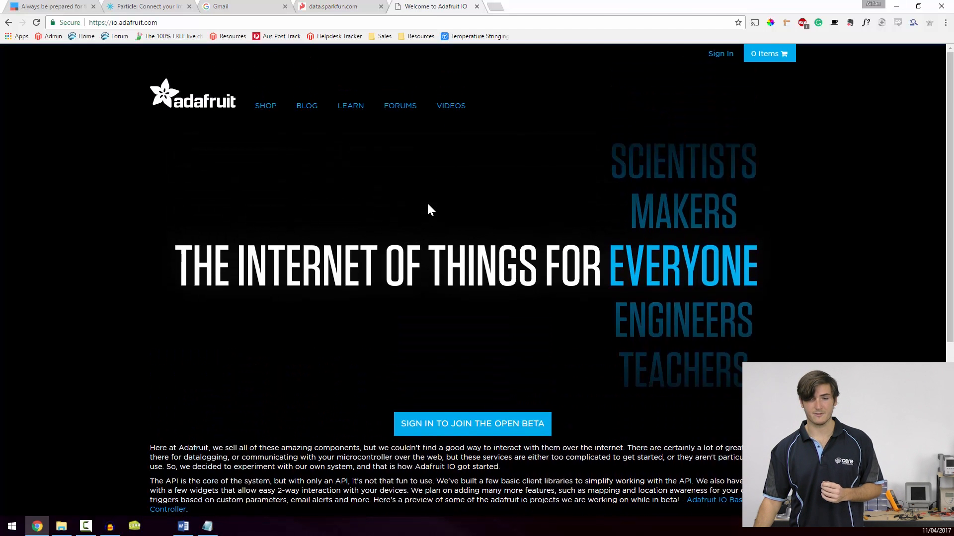